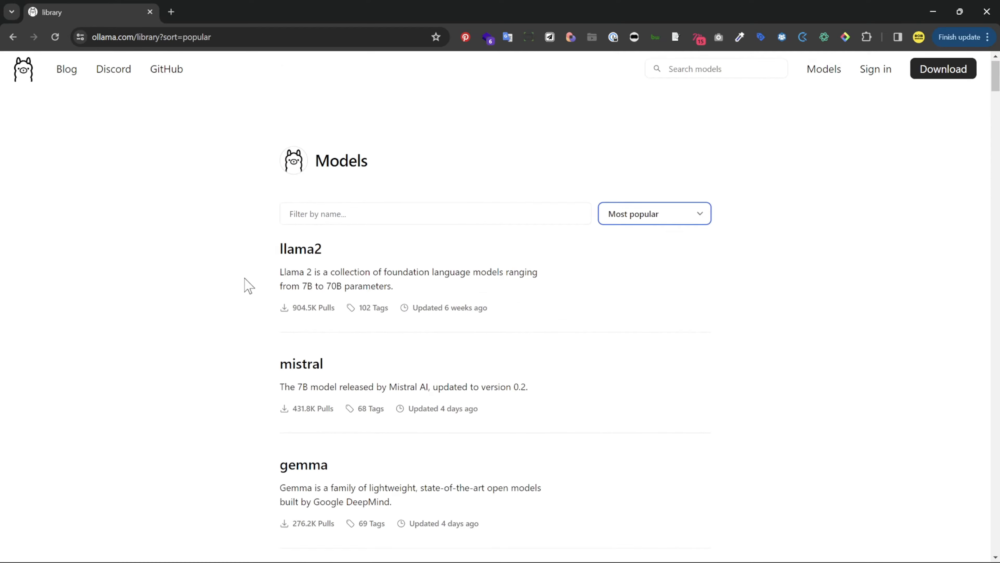
Browse down the ollama.com/library page sorted by Most popular.
scroll("down", 3)
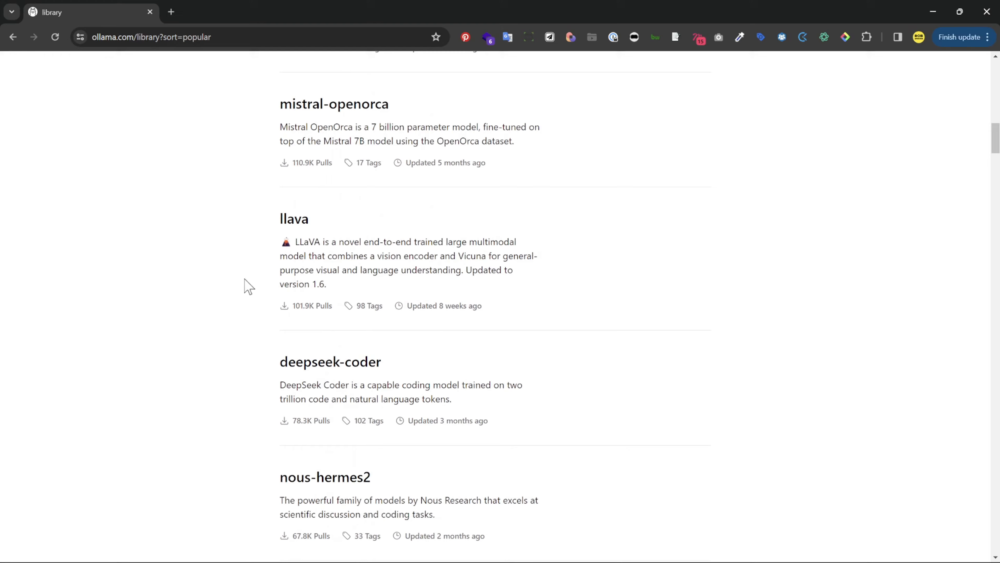
scroll("down", 3)
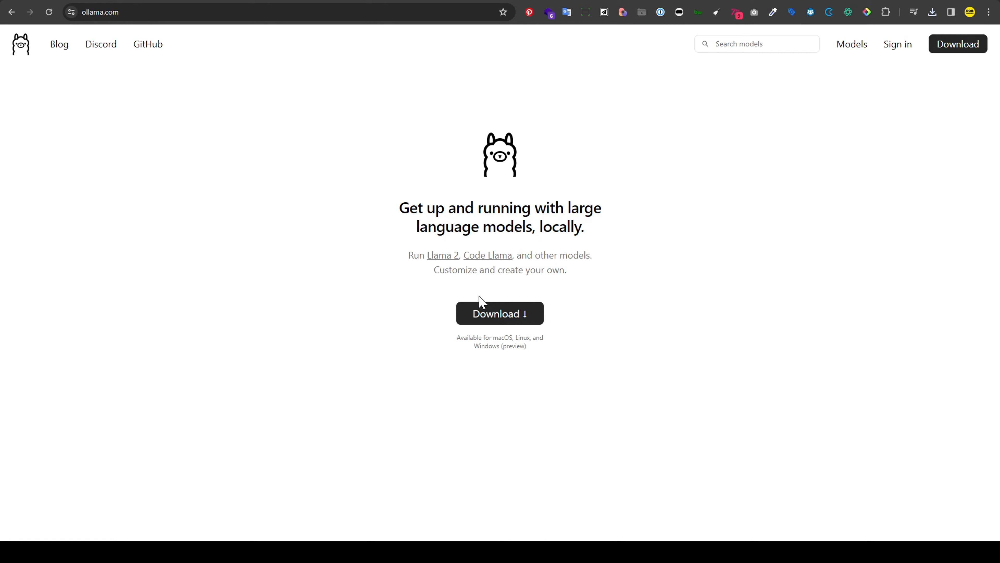
From the Download page, compare macOS and Windows and download 'Ollama for Windows (Preview)'.
left_click(500, 313)
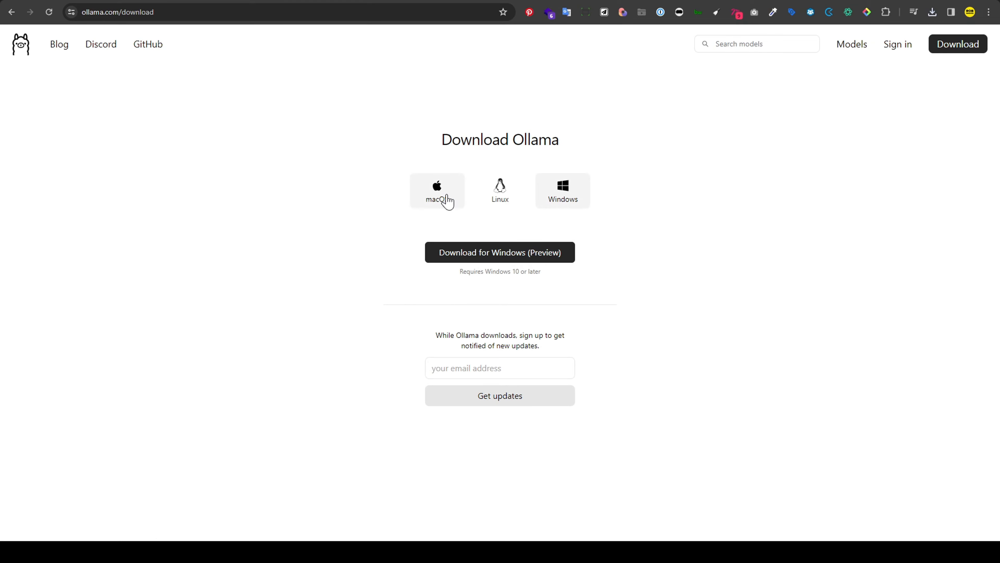
left_click(437, 190)
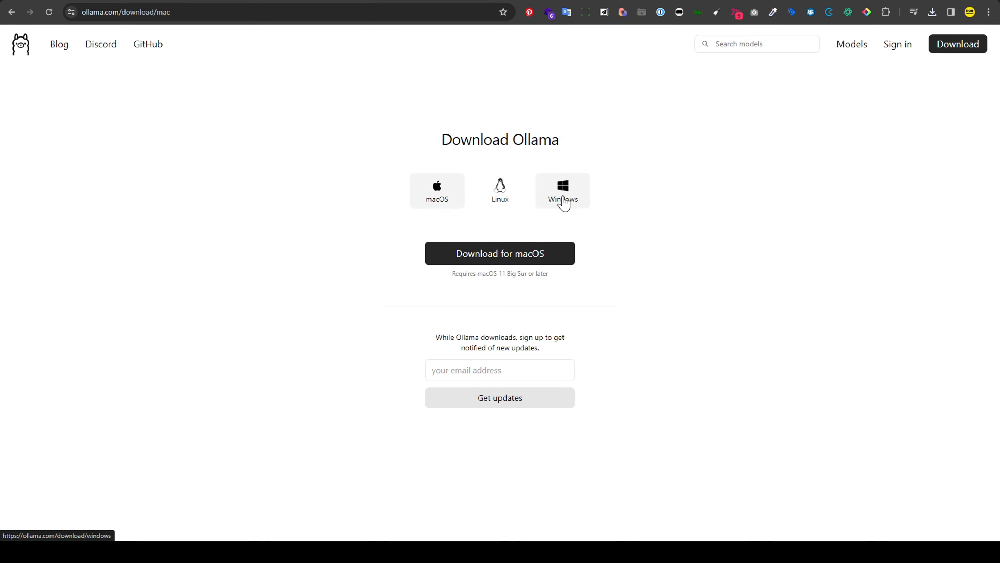
left_click(562, 190)
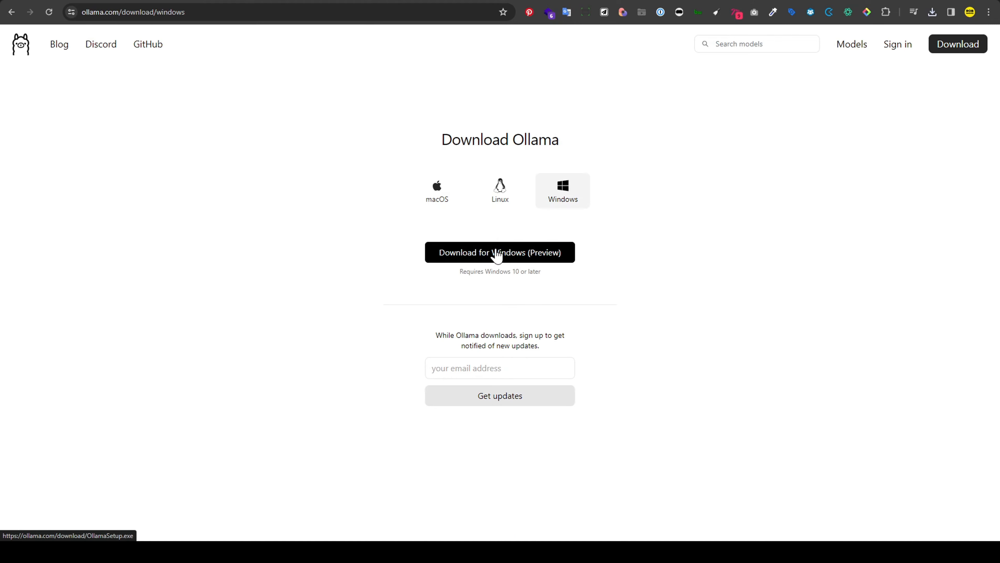
left_click(500, 253)
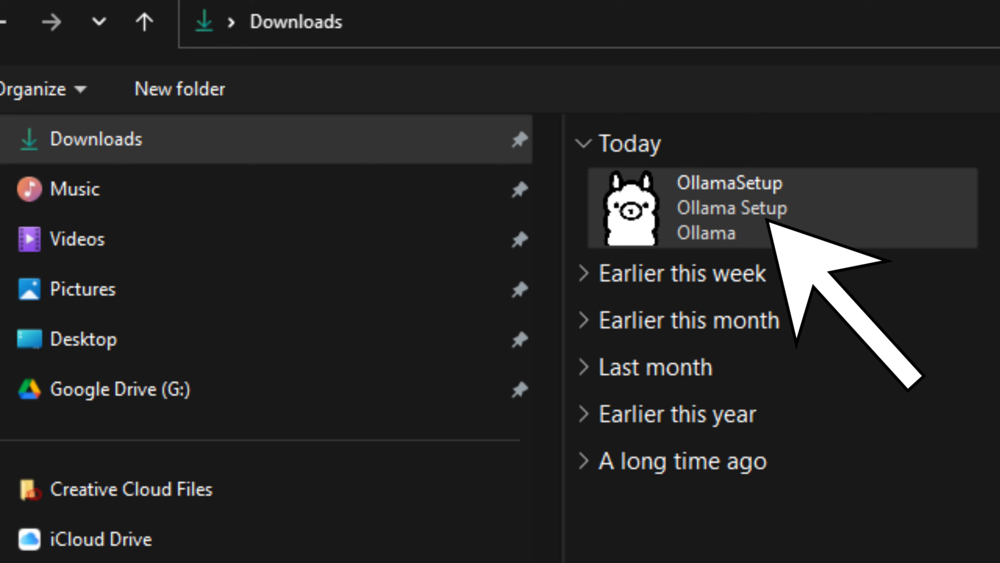
Run OllamaSetup from the Downloads folder to install Ollama.
double_click(729, 207)
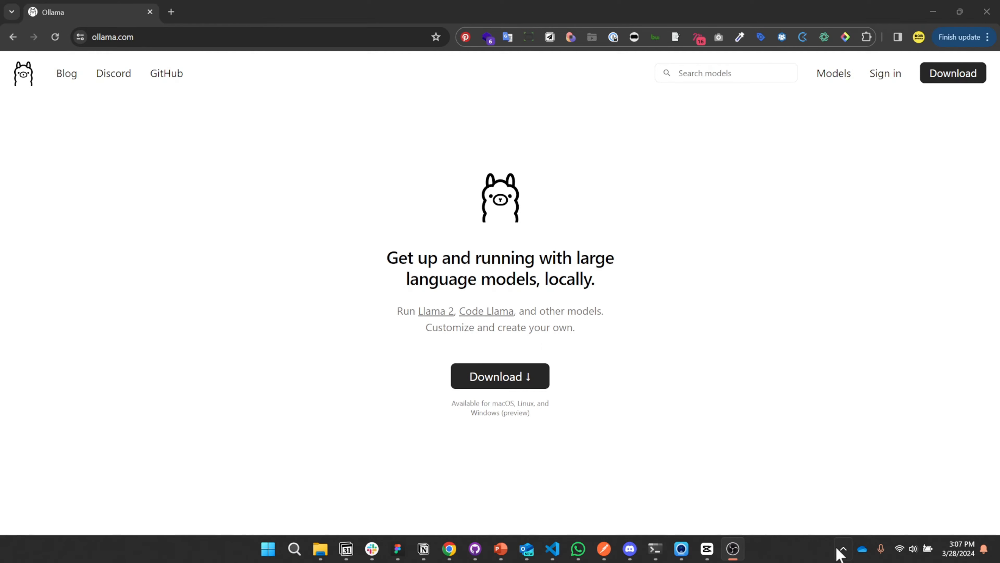
Confirm Ollama in the tray overflow, then find PowerShell by searching 'power' in Start.
left_click(842, 548)
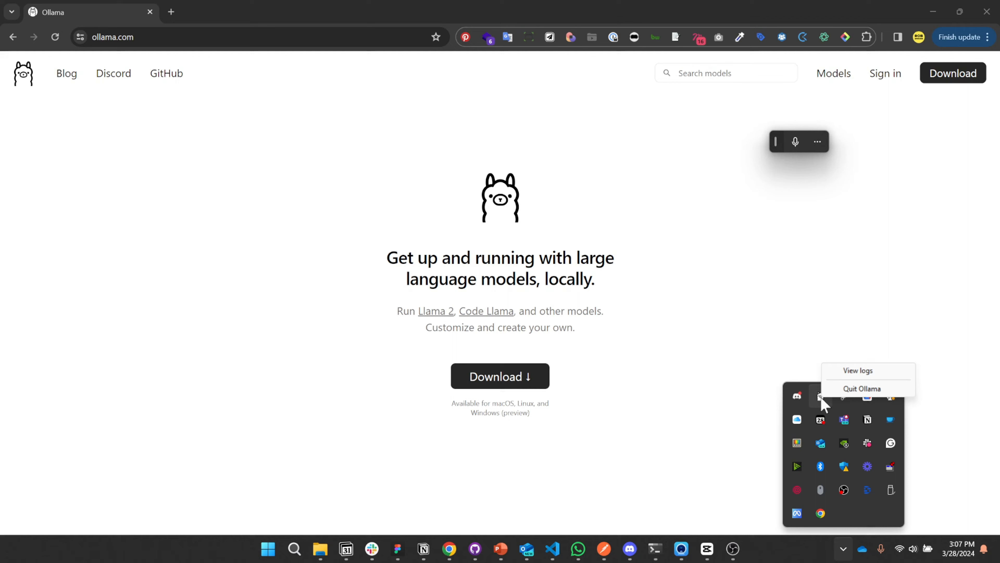
mouse_move(862, 387)
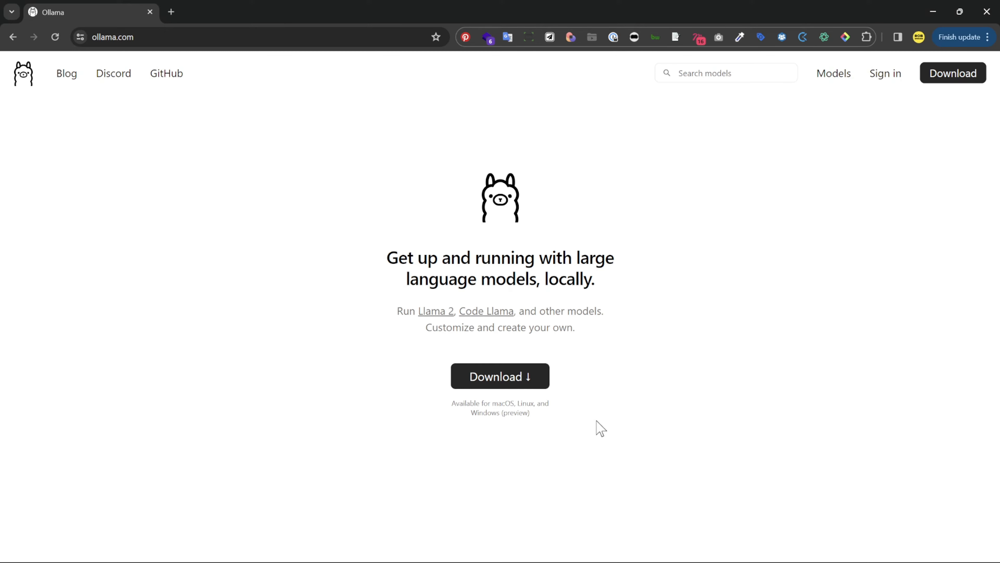
type("power")
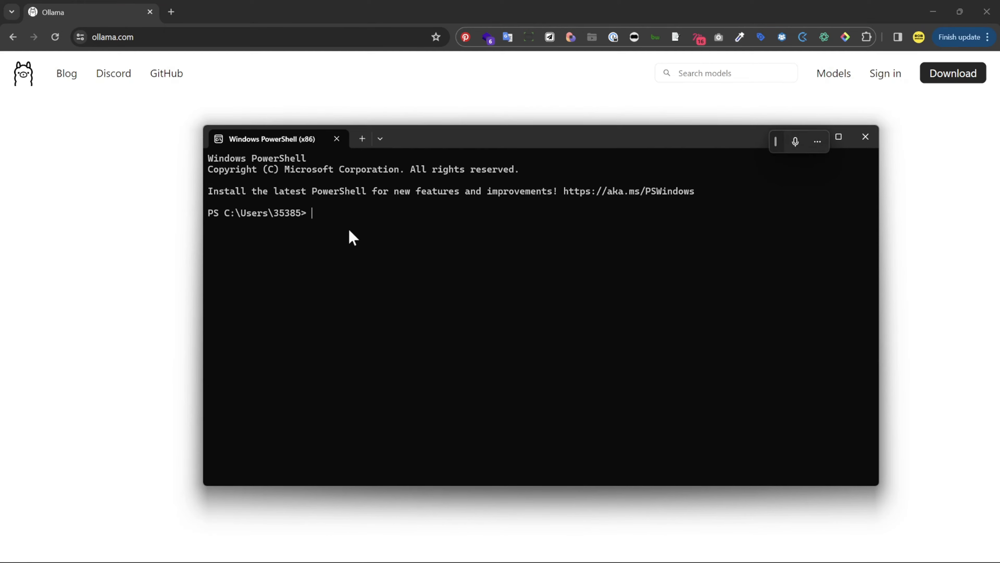
Run 'ollama' for command help and 'ollama list' showing llama2, llama2-uncensored and mistral.
type("ollama")
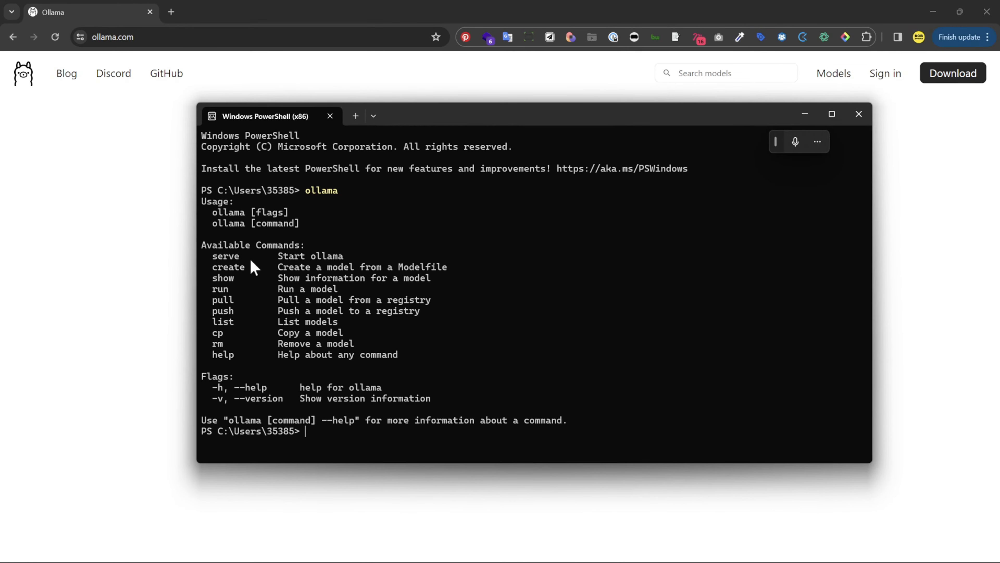
mouse_move(319, 261)
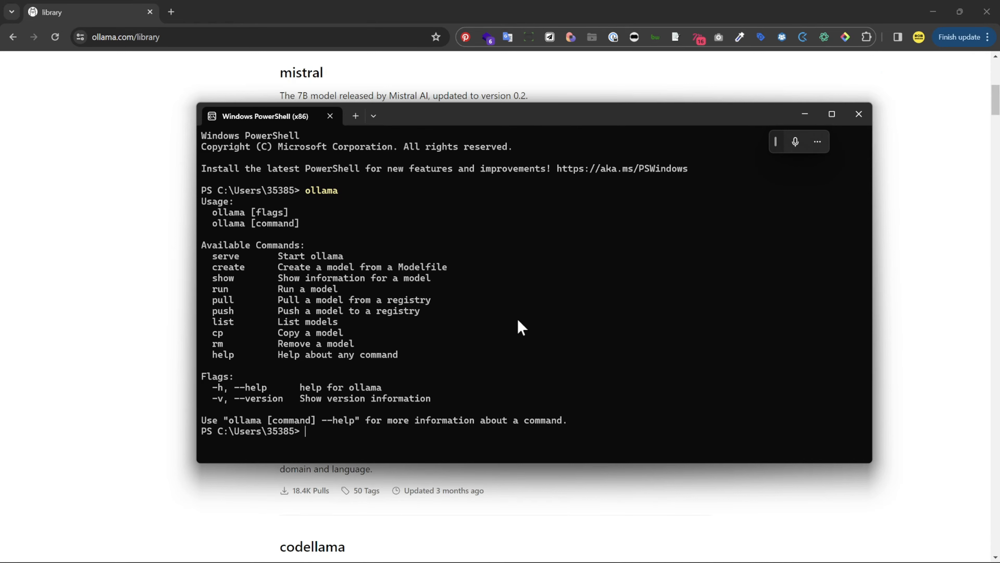
type("ollama list")
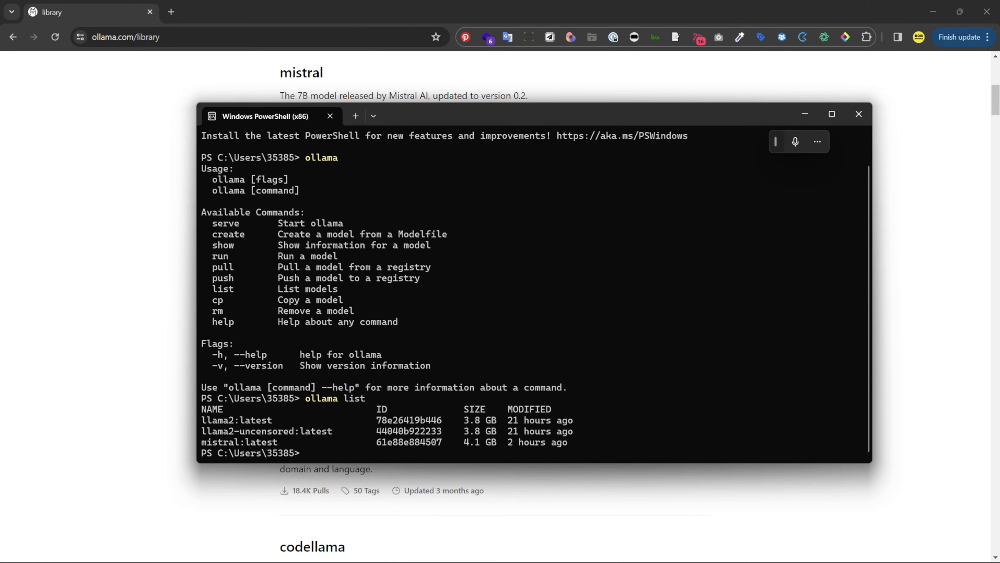
mouse_move(248, 451)
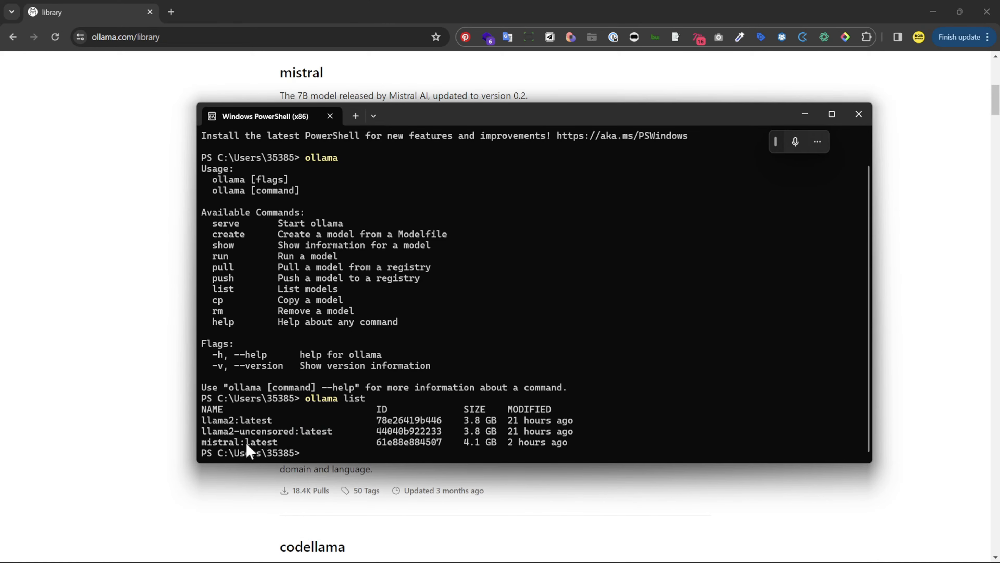
mouse_move(514, 338)
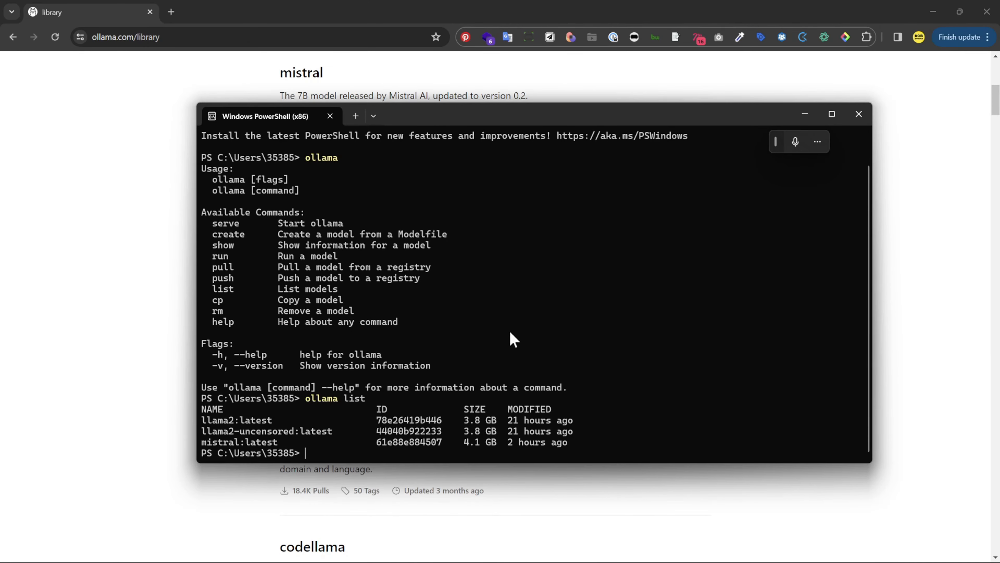
mouse_move(348, 281)
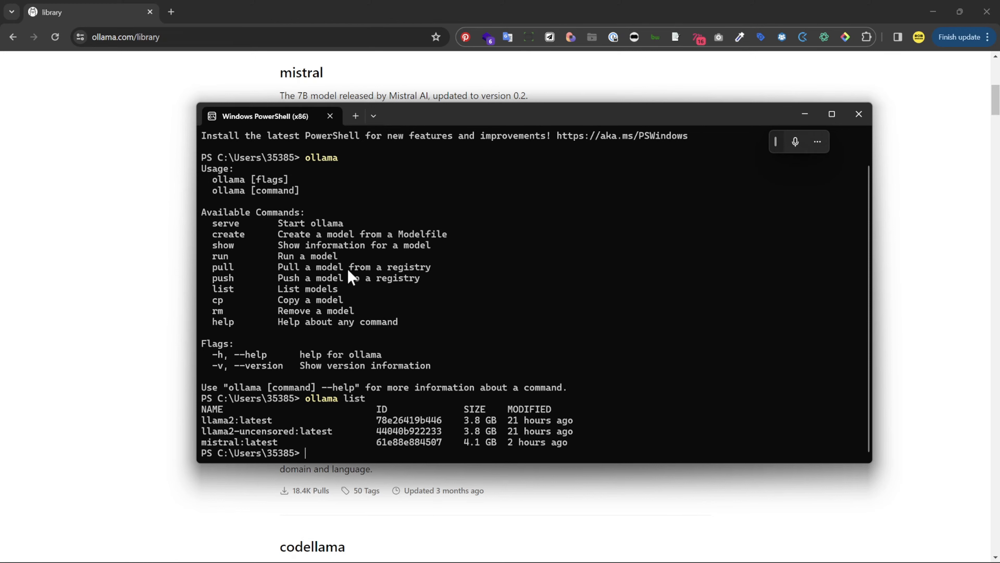
type("ollama p")
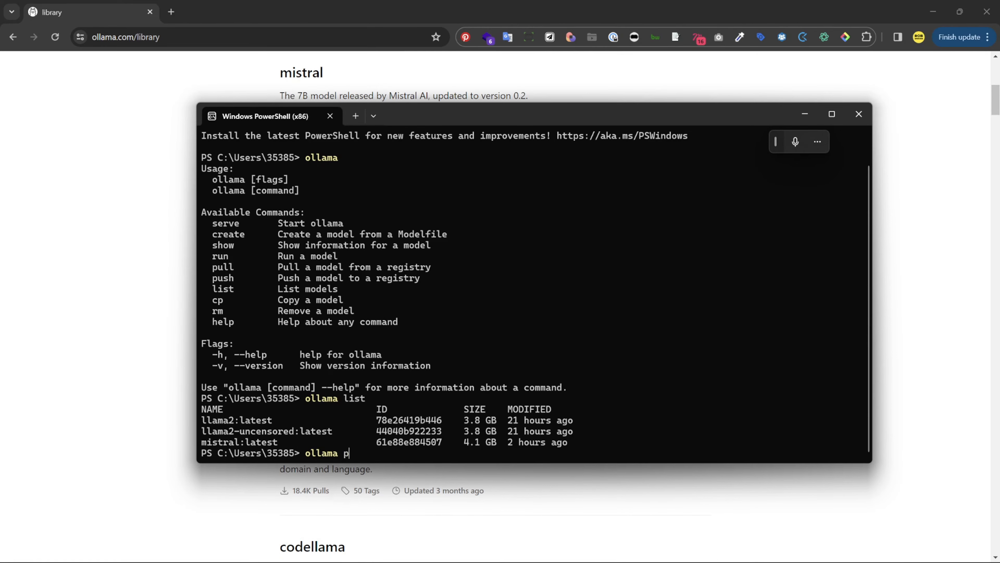
Draft 'ollama pull mixtral' while checking the library page, leaving it unrun.
type("ull")
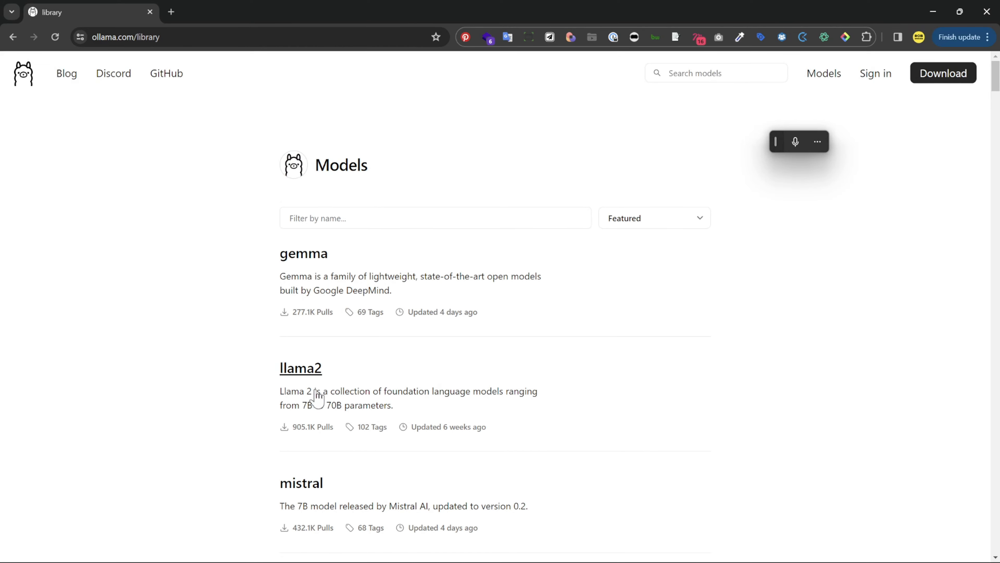
scroll("down", 3)
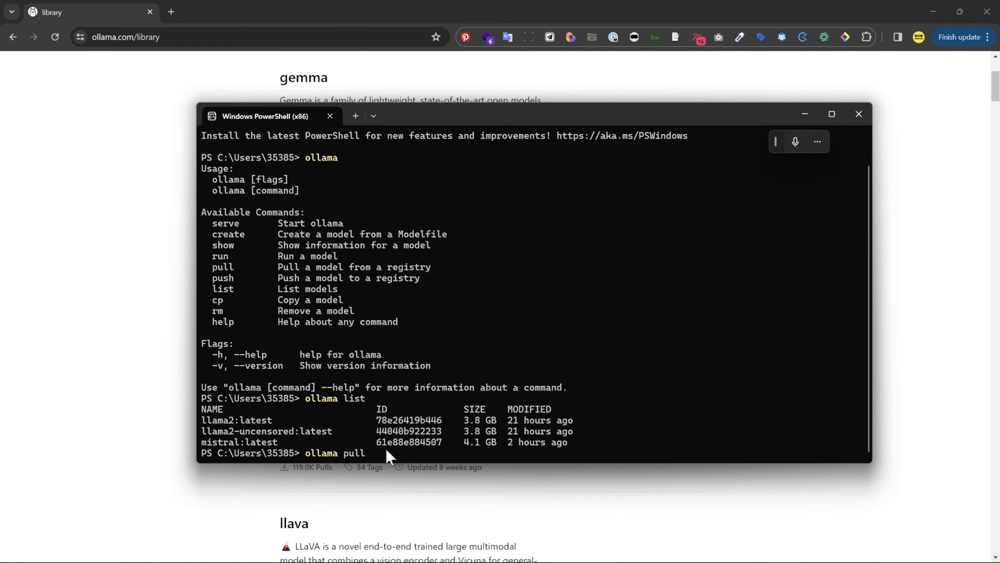
type("mix")
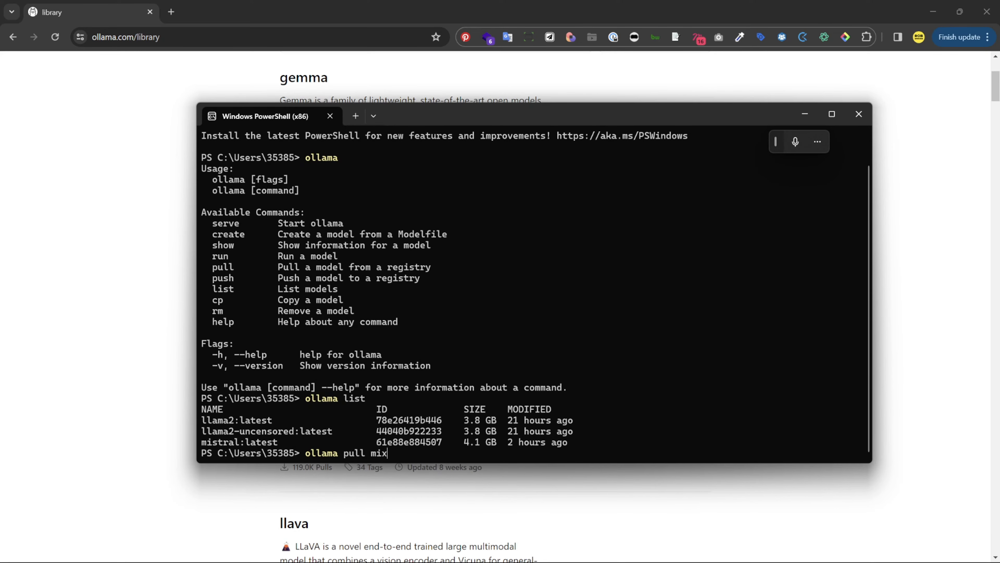
type("tral")
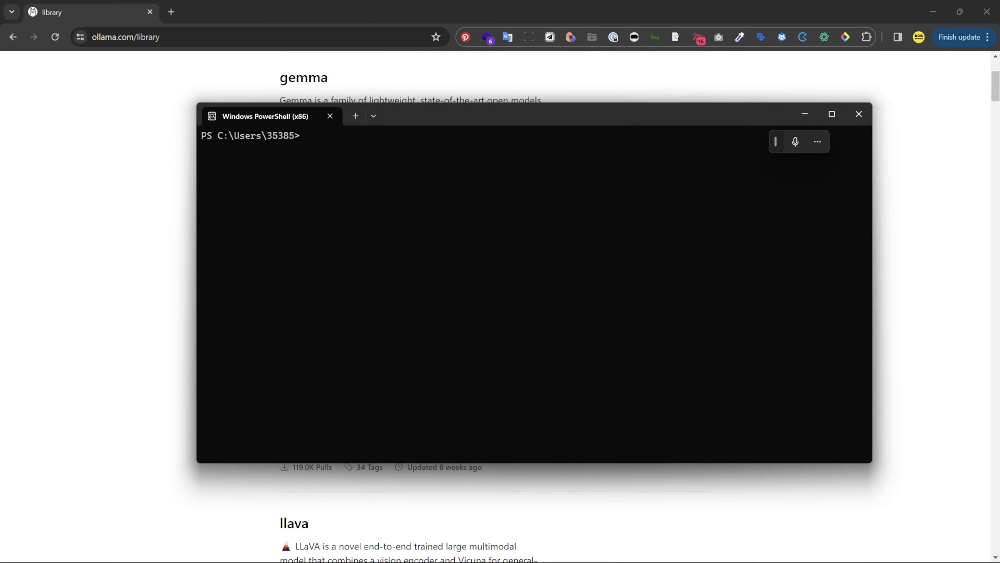
Run 'ollama list' again and enter 'ollama run llama2' to start a chat.
type("ollama list")
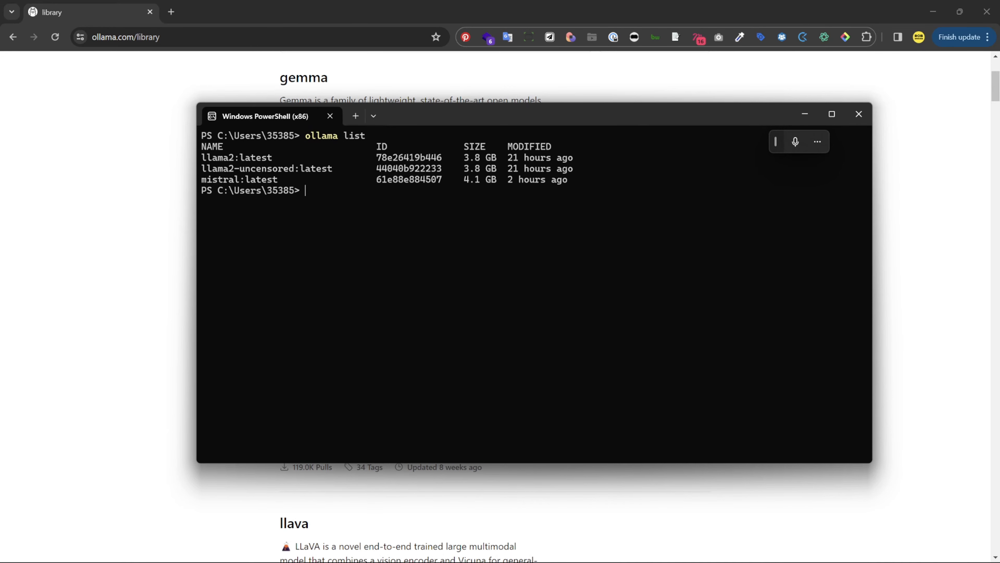
type("ollama run")
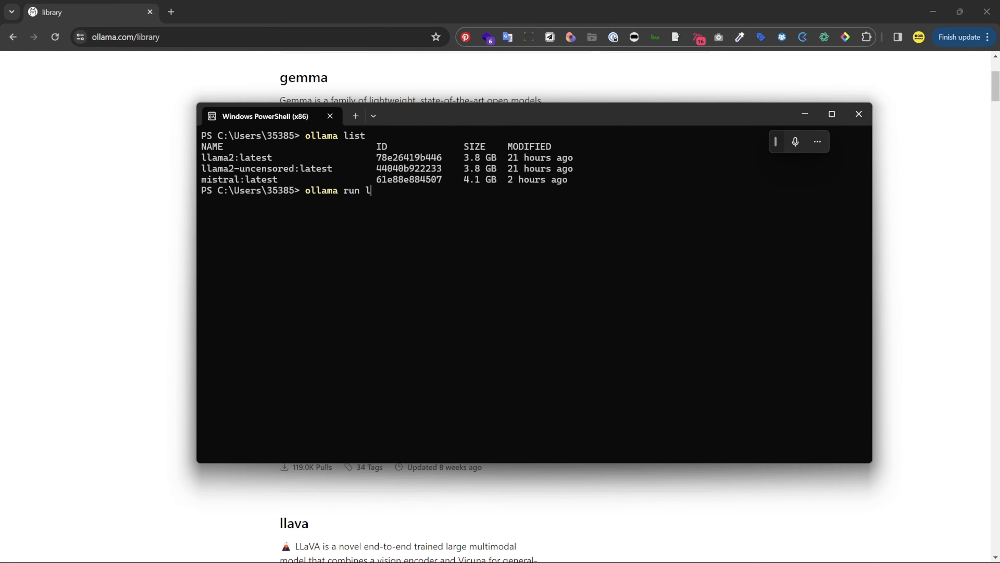
type("lama")
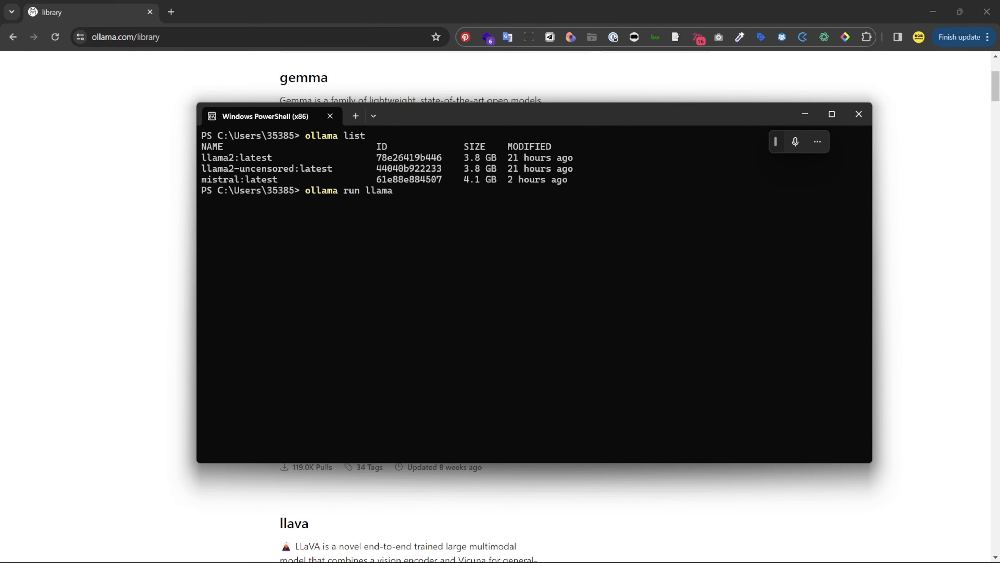
type("2")
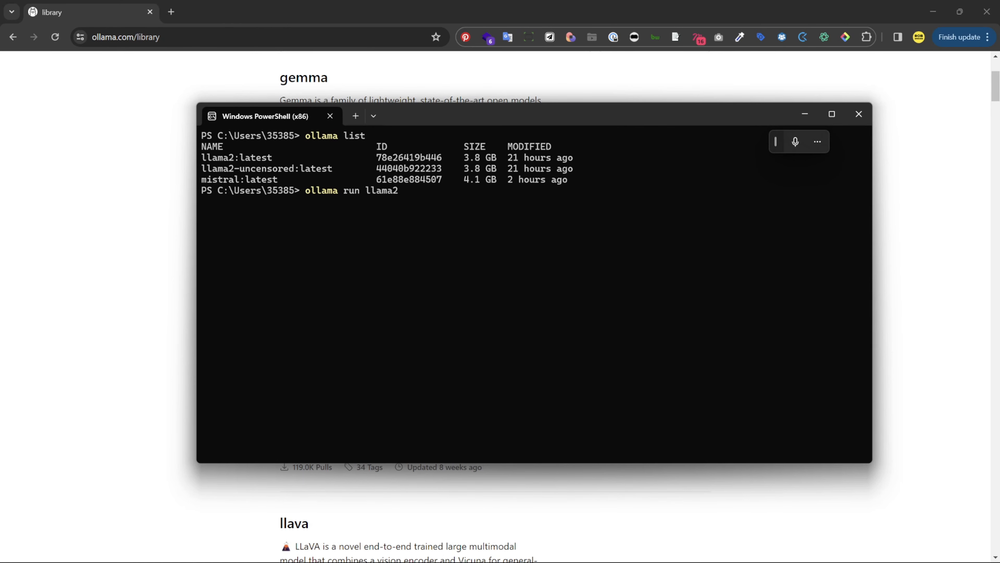
Ask llama2 'how would I create a next.js app', then use '/?' for help and '/bye' to exit.
type("how would I create a ne")
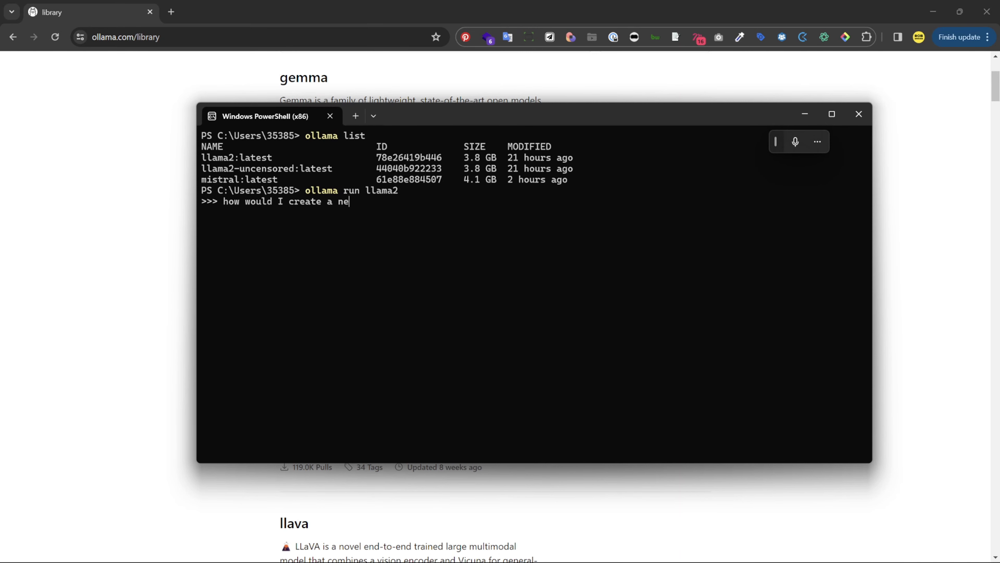
type("xt.js app")
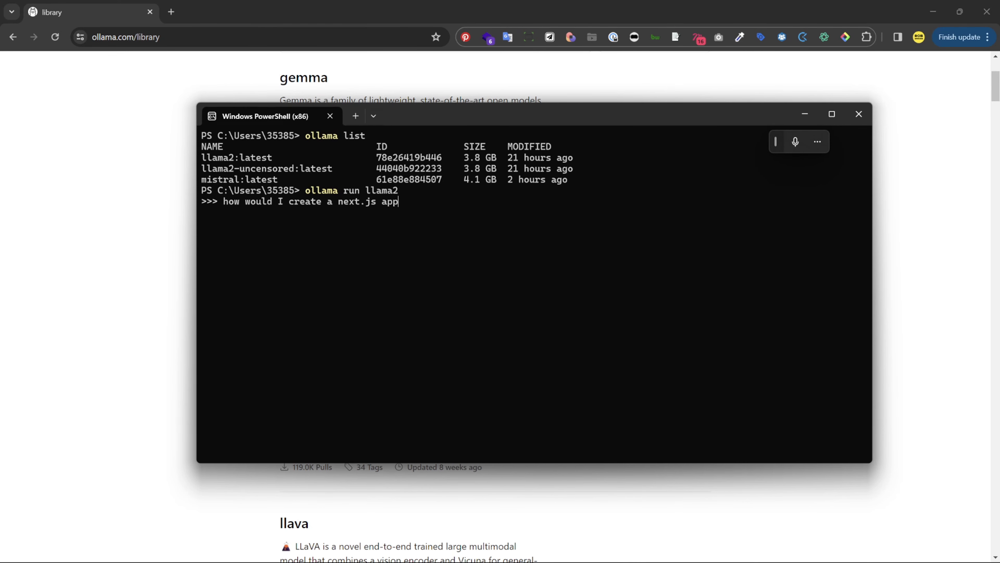
key("Enter")
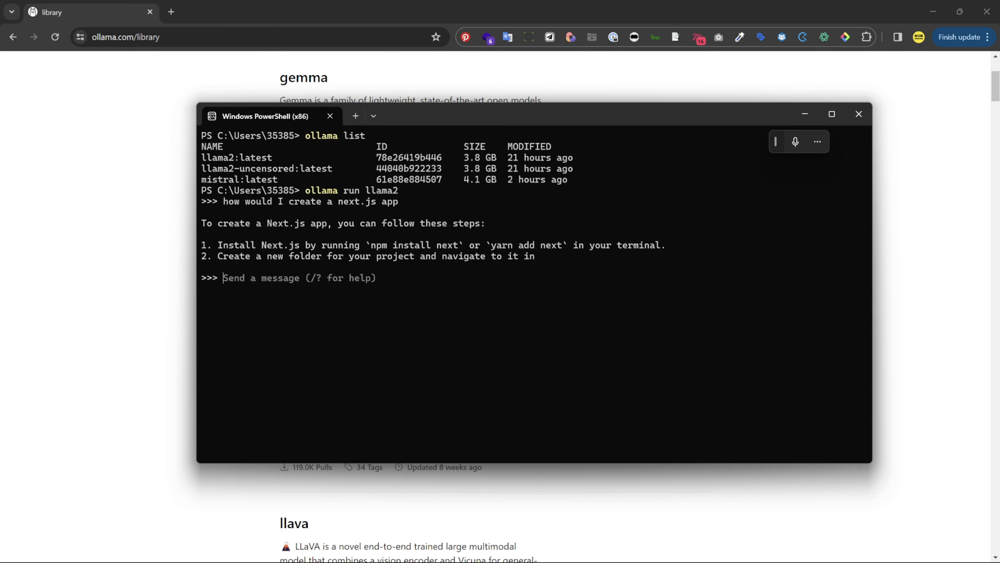
type("/?")
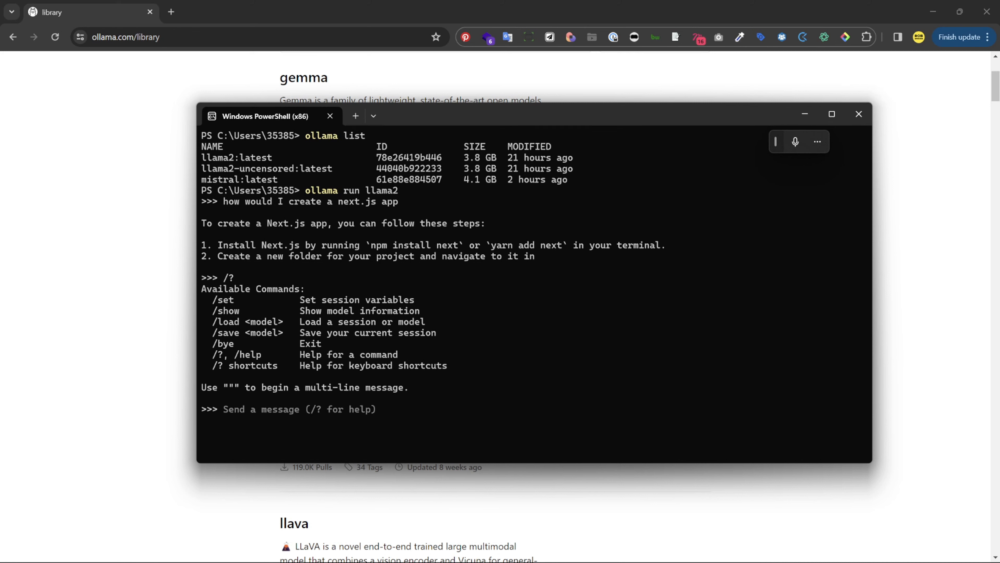
type("/bye")
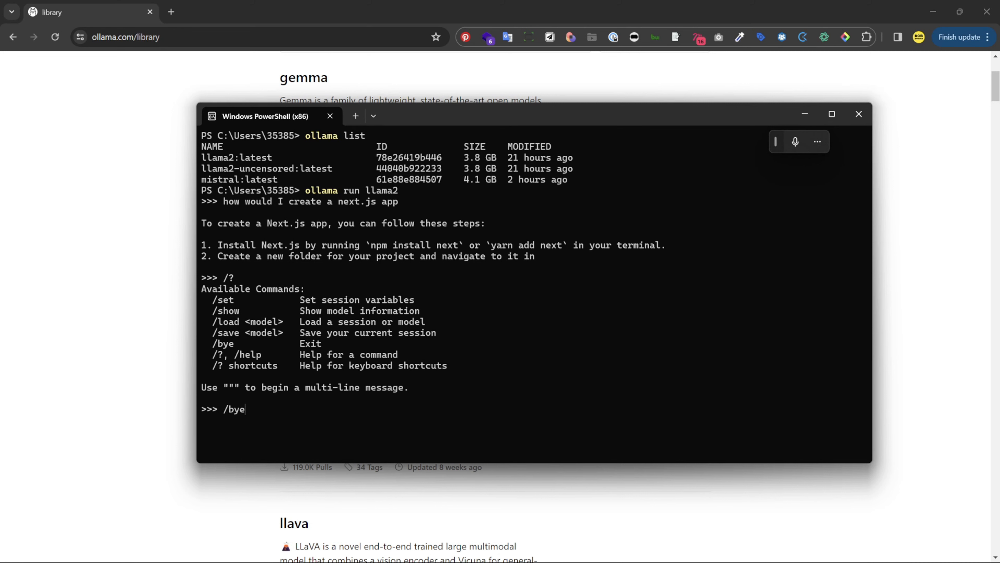